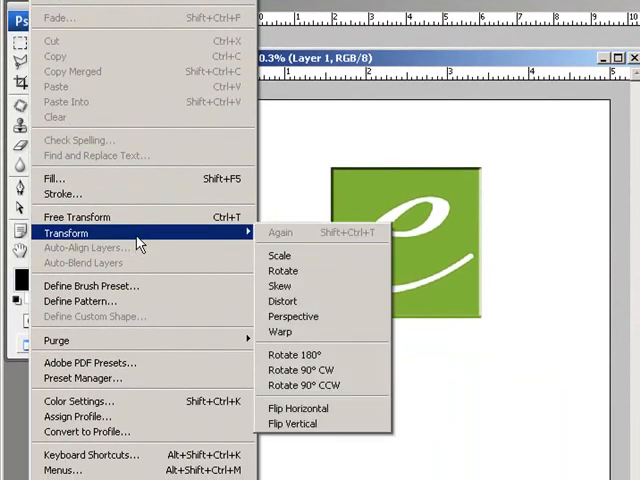
mouse_move(300, 370)
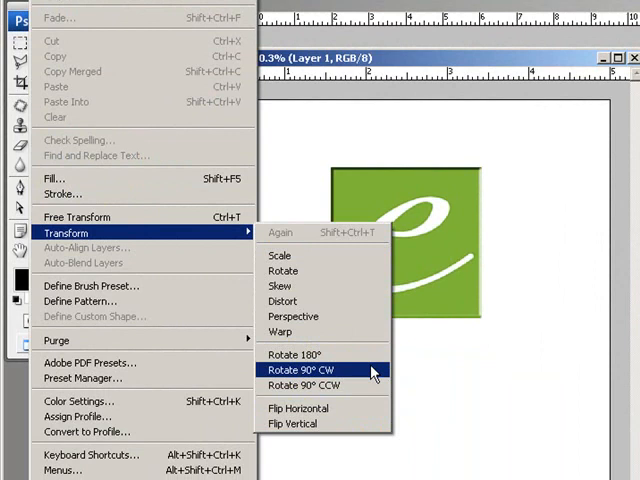
mouse_move(296, 354)
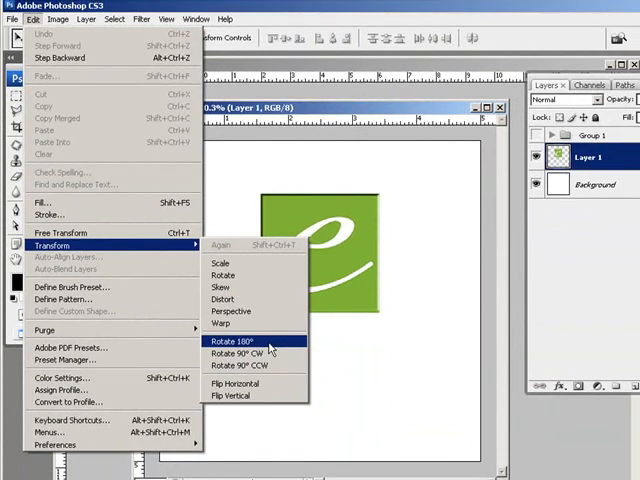
Step: Rotate the green e tile 180° from Edit > Transform after viewing Rotate 90° CW
click(232, 342)
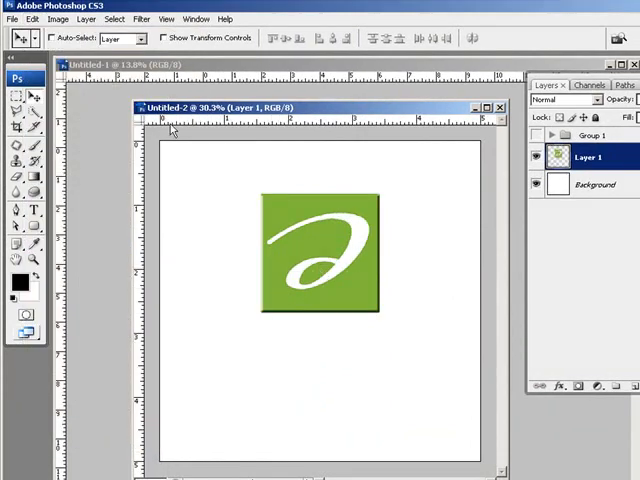
click(32, 18)
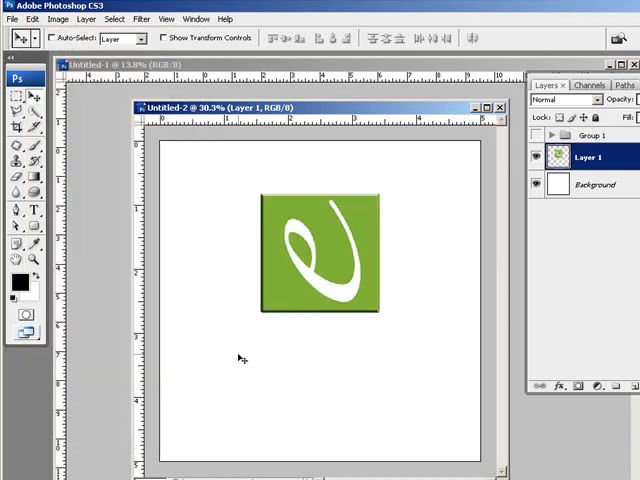
click(32, 18)
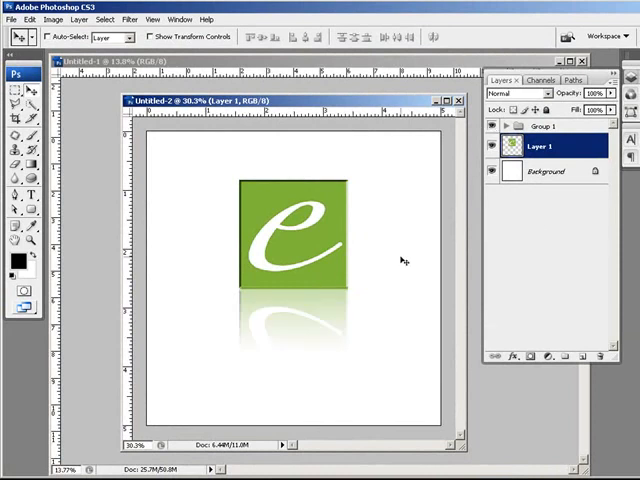
mouse_move(408, 288)
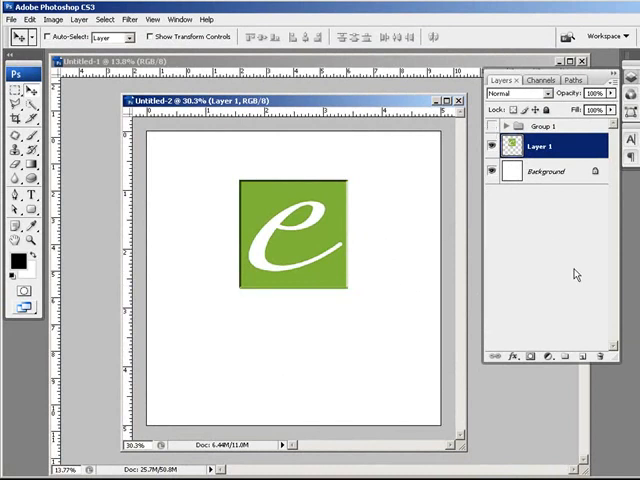
mouse_move(330, 250)
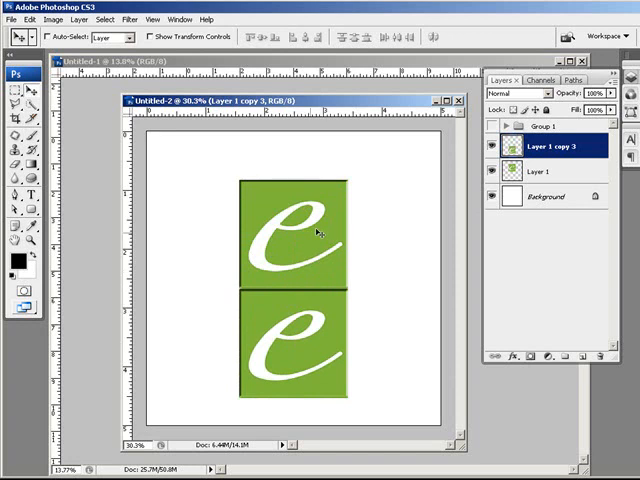
Step: Flip the duplicated e tile vertically via Edit > Transform to form the reflection
click(32, 18)
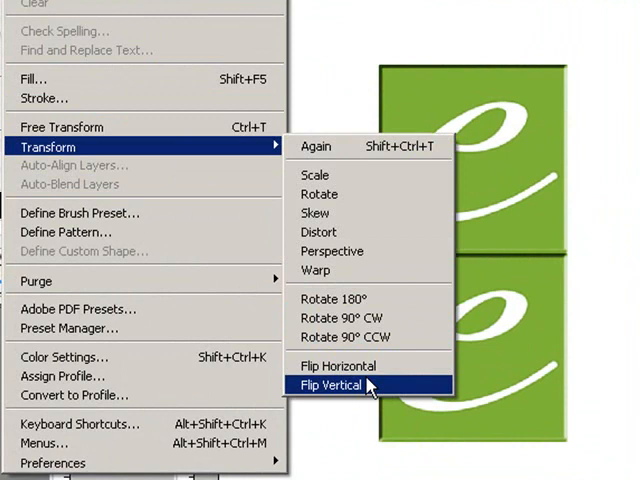
click(334, 384)
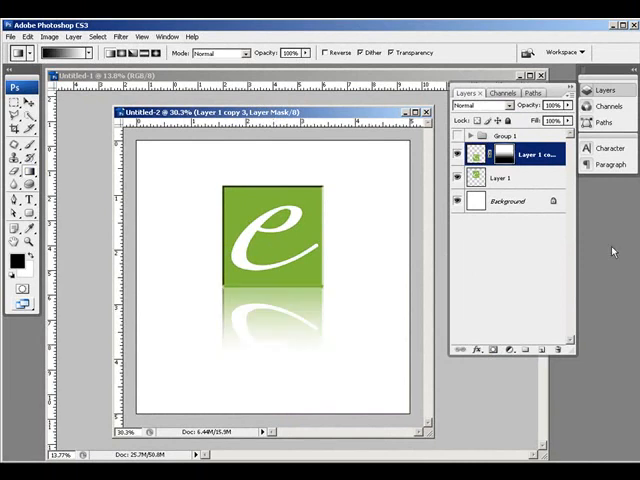
mouse_move(508, 246)
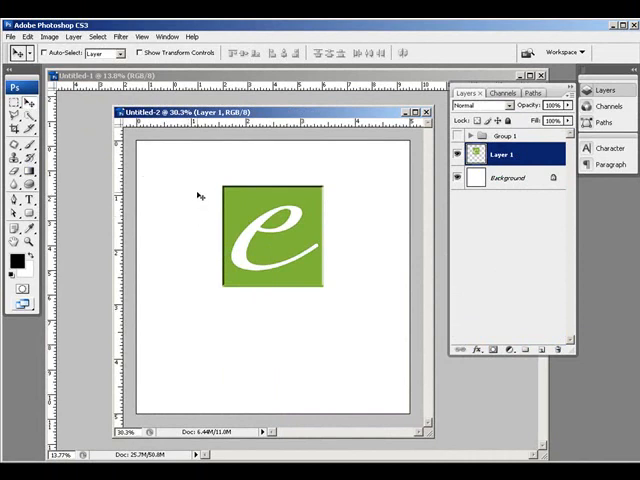
mouse_move(238, 316)
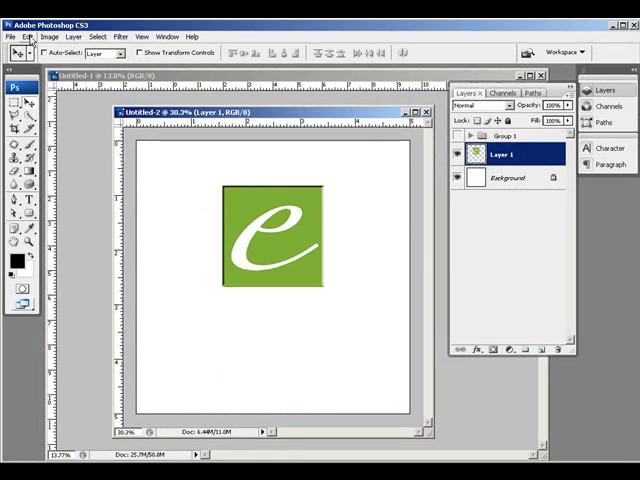
Step: Review Scale and Perspective under Edit > Transform, then start Free Transform on the e tile
click(28, 36)
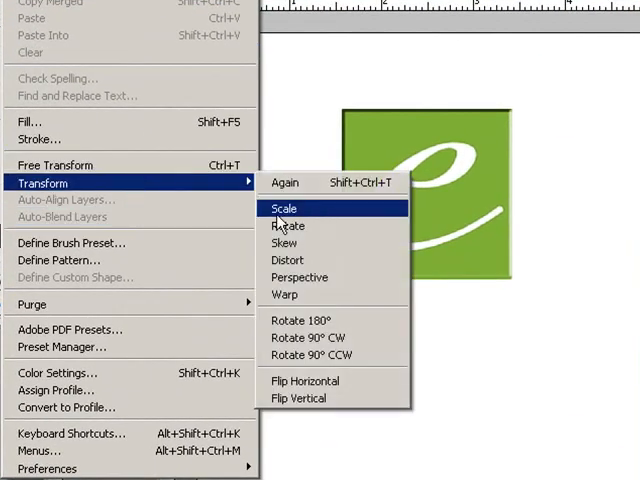
mouse_move(288, 260)
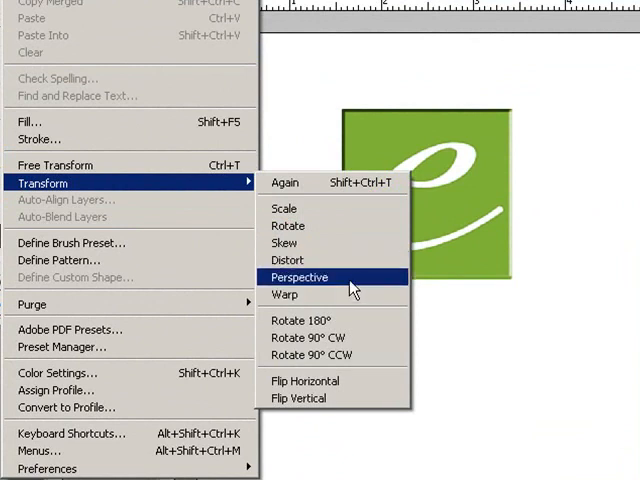
mouse_move(284, 208)
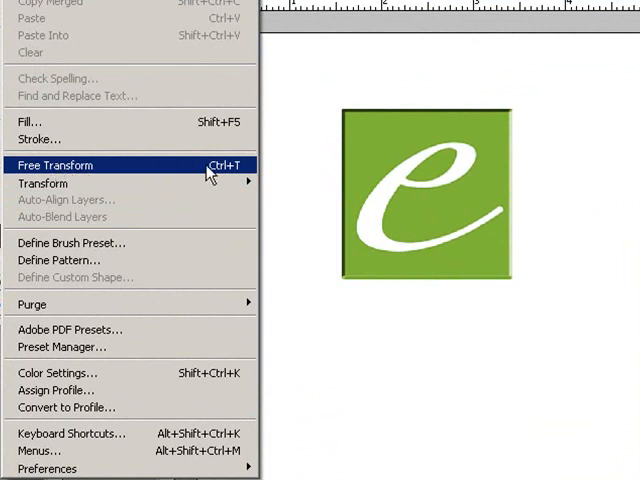
click(54, 164)
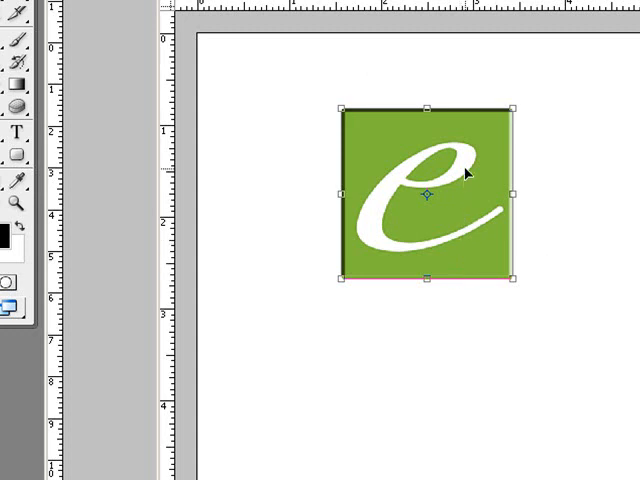
mouse_move(510, 300)
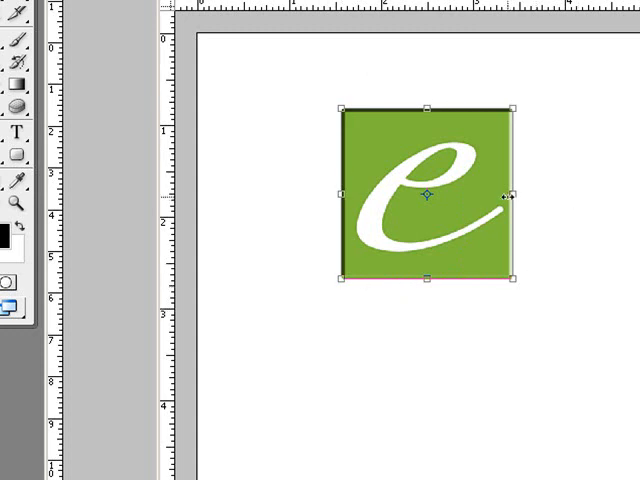
Step: Stretch the e tile wider with the side handle, then scale it from a corner handle
drag(510, 196, 624, 196)
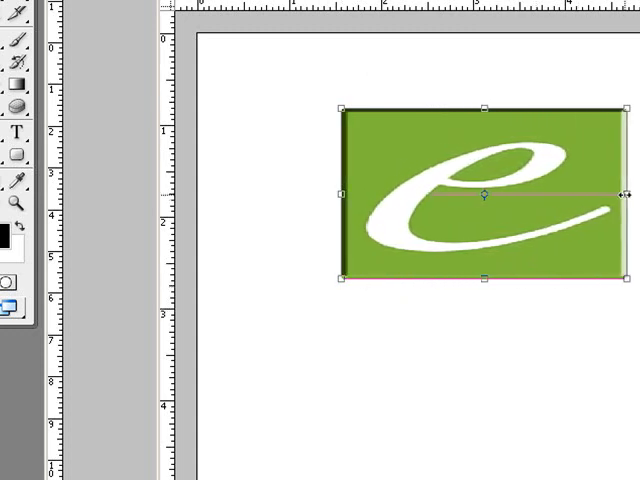
drag(630, 192, 544, 192)
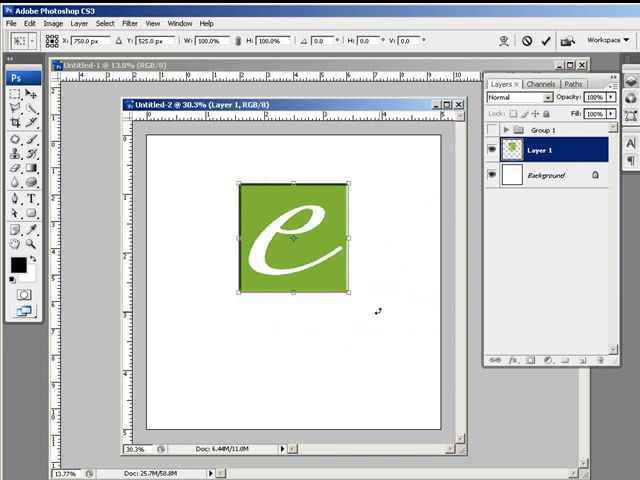
mouse_move(270, 208)
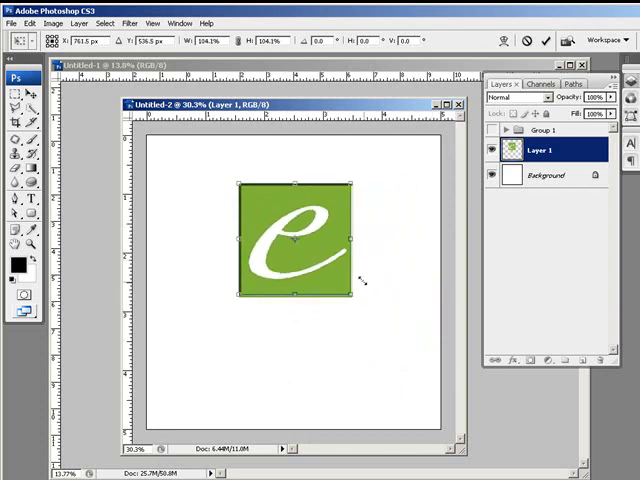
drag(352, 296, 398, 336)
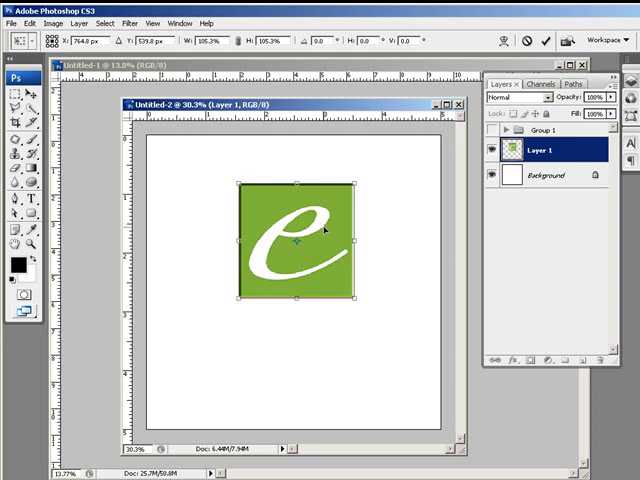
mouse_move(324, 252)
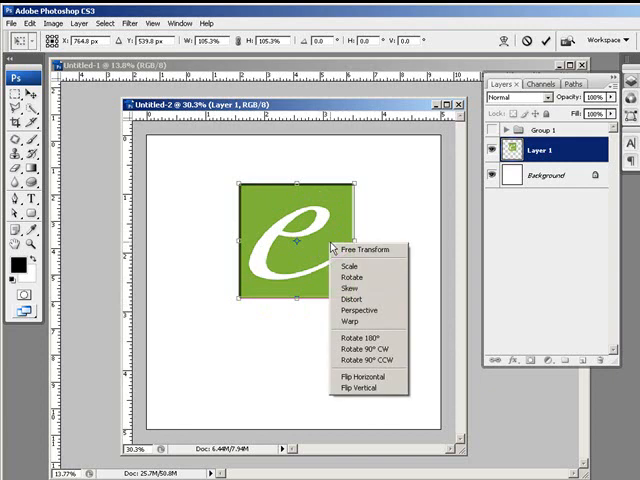
mouse_move(358, 308)
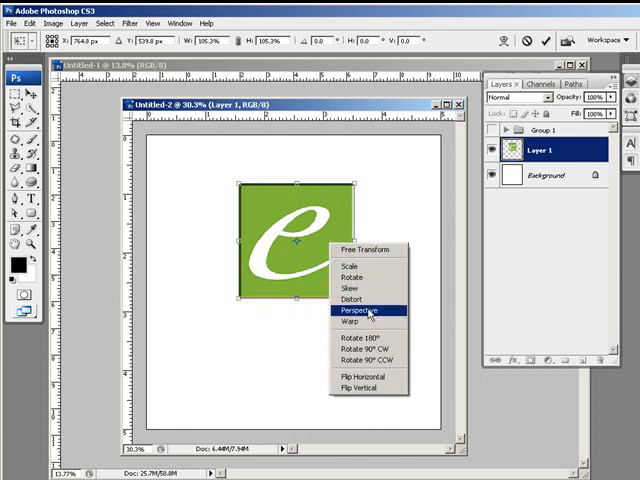
mouse_move(356, 300)
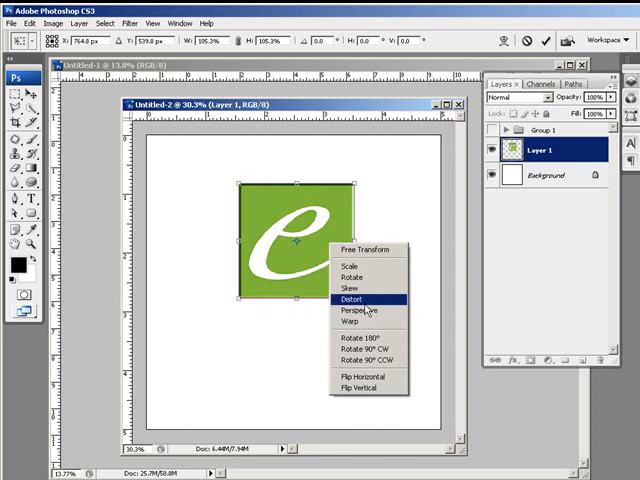
Step: Switch the e tile's active transform to Distort from the context menu
click(354, 298)
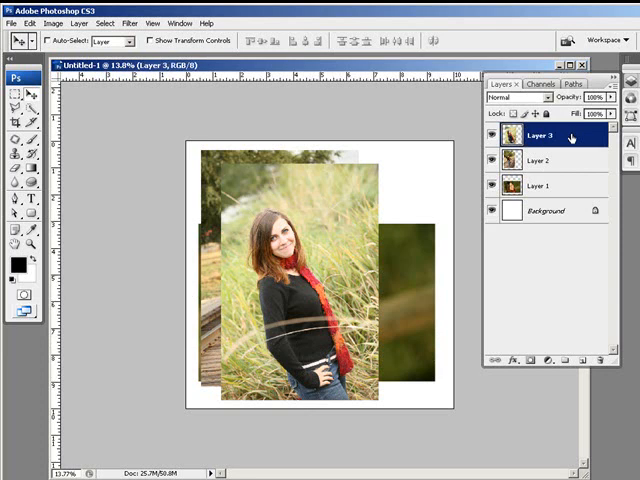
Step: Select Layers 3, 2 and 1 together in the Layers panel and bring up the Edit menu
click(544, 160)
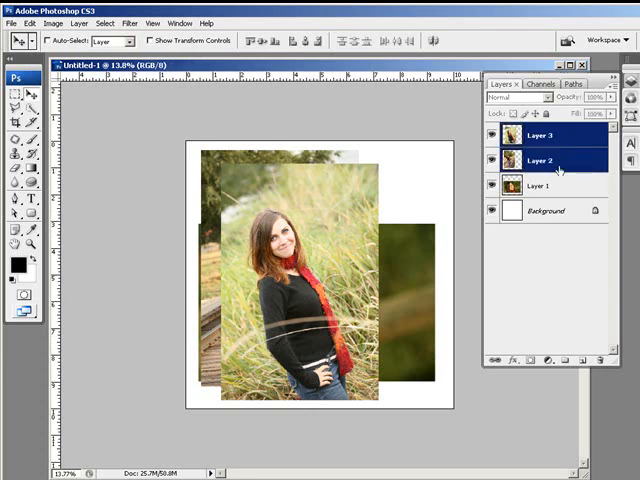
click(548, 184)
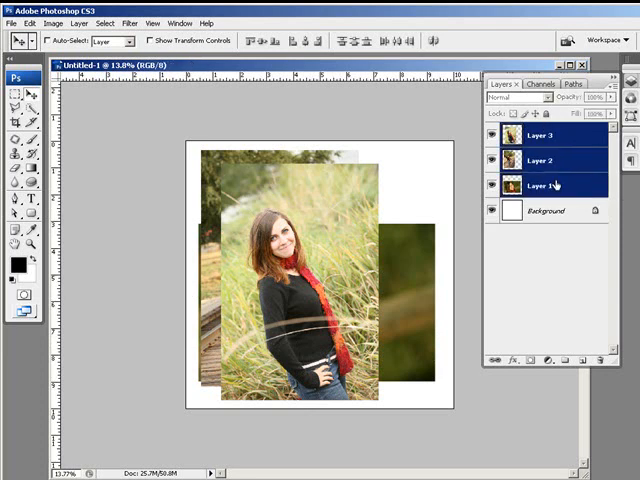
click(36, 24)
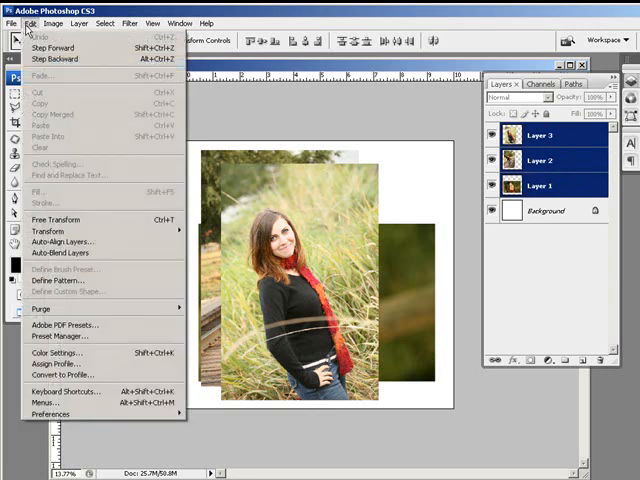
click(56, 220)
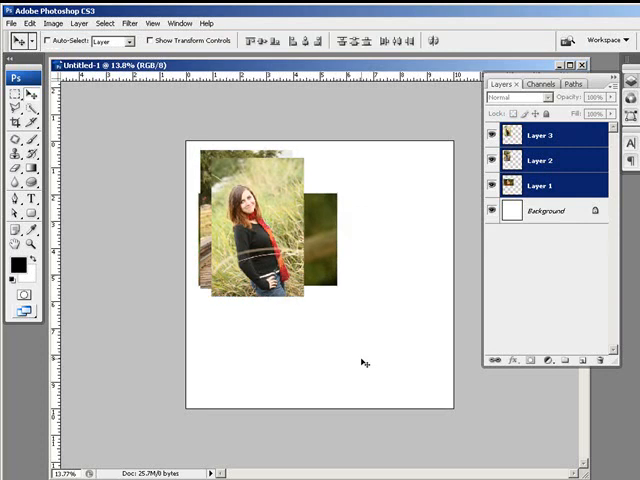
Step: Select individual photo layers, including Layer 1, to move them into place on the page
click(544, 134)
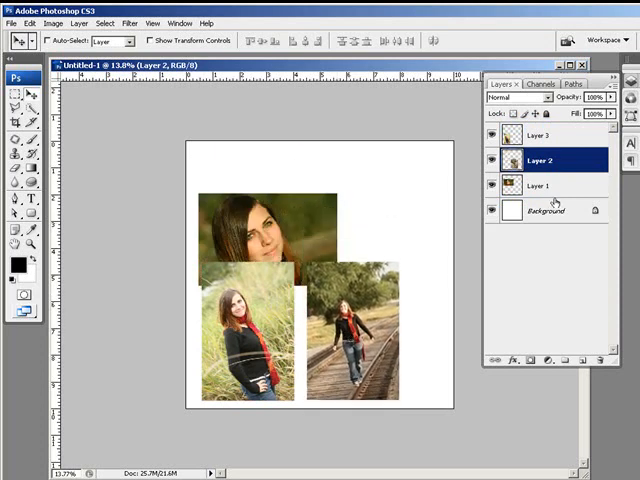
click(540, 184)
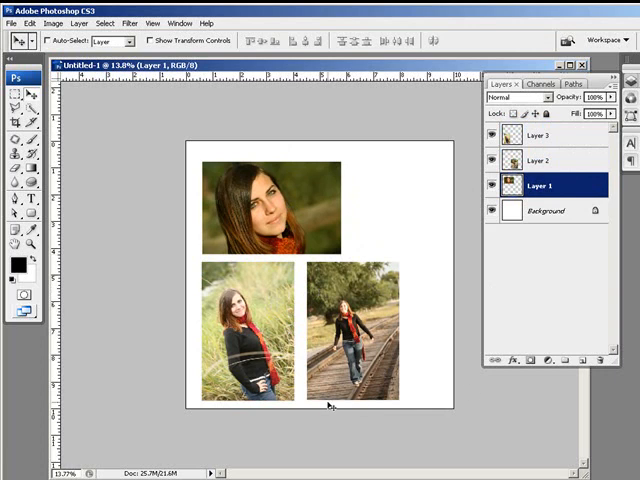
mouse_move(408, 412)
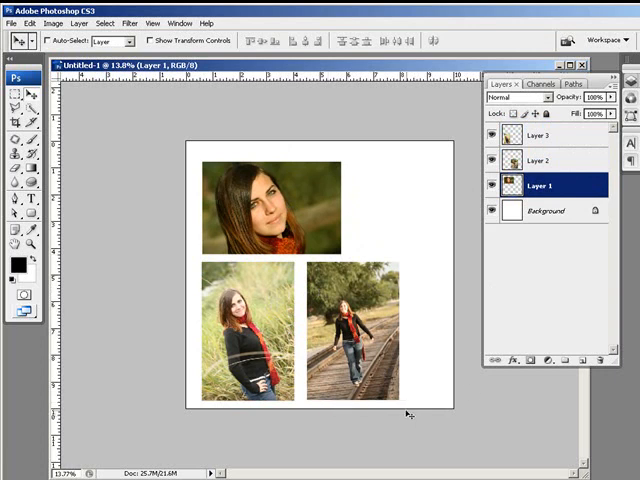